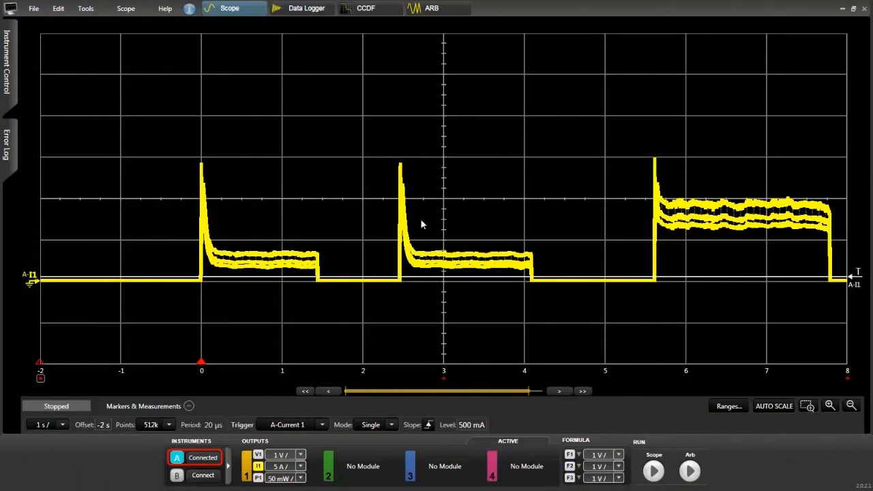
mouse_move(271, 124)
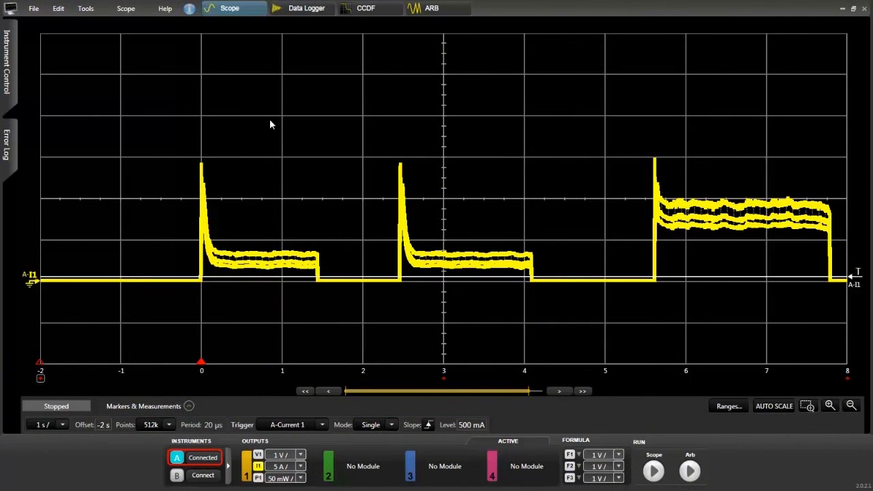
mouse_move(232, 26)
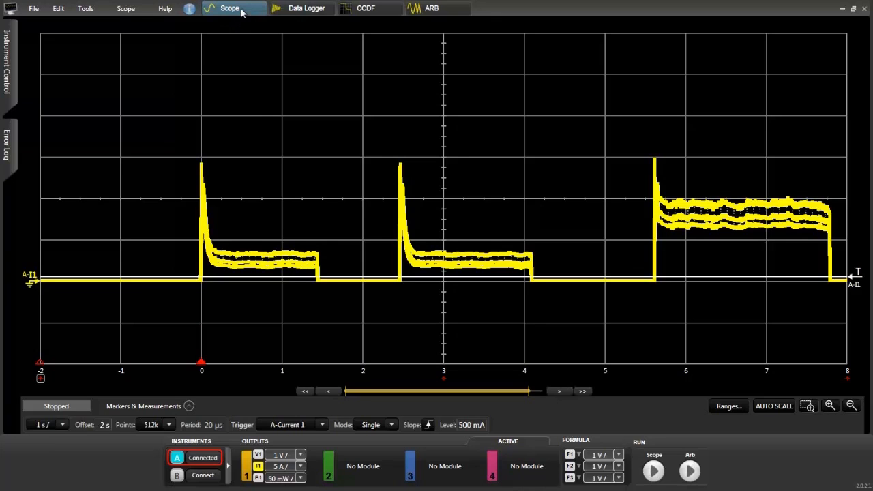
- Hide the front panel and take a single-shot Scope capture of the three current pulses
left_click(305, 7)
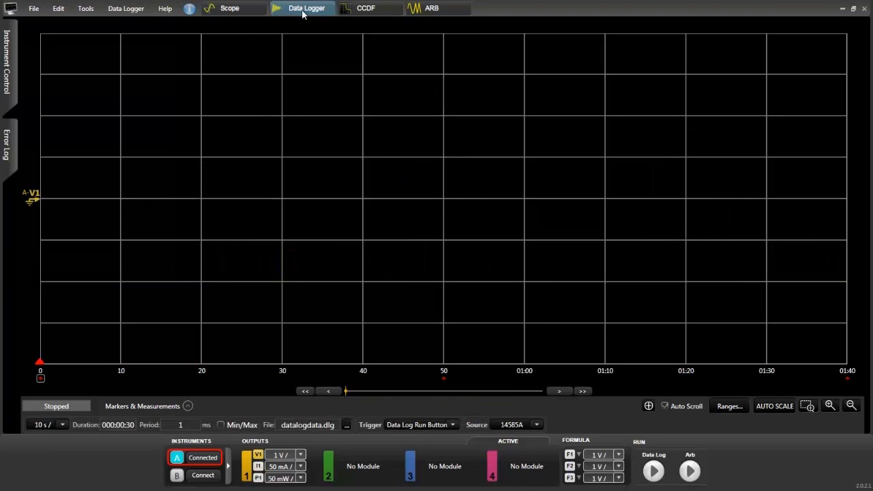
left_click(366, 8)
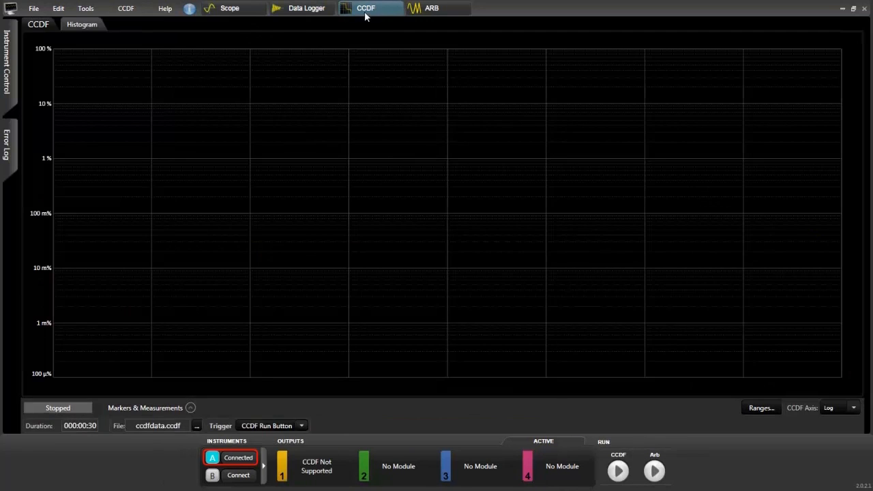
left_click(432, 8)
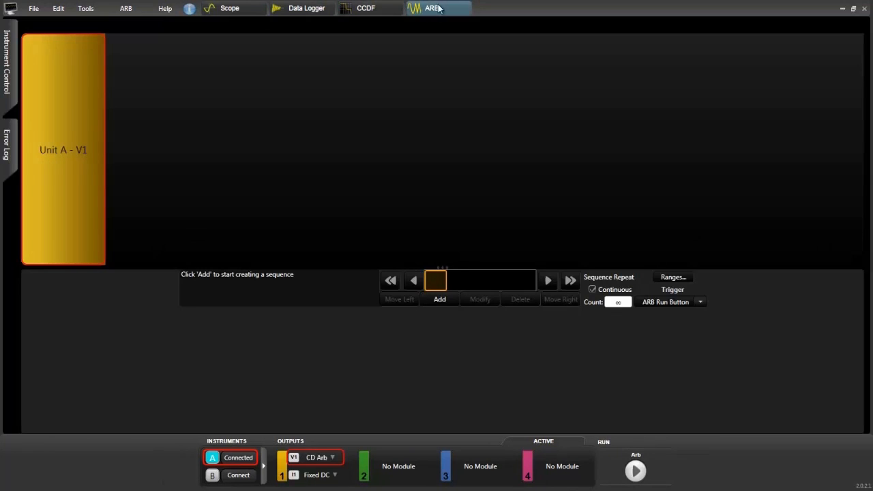
mouse_move(190, 107)
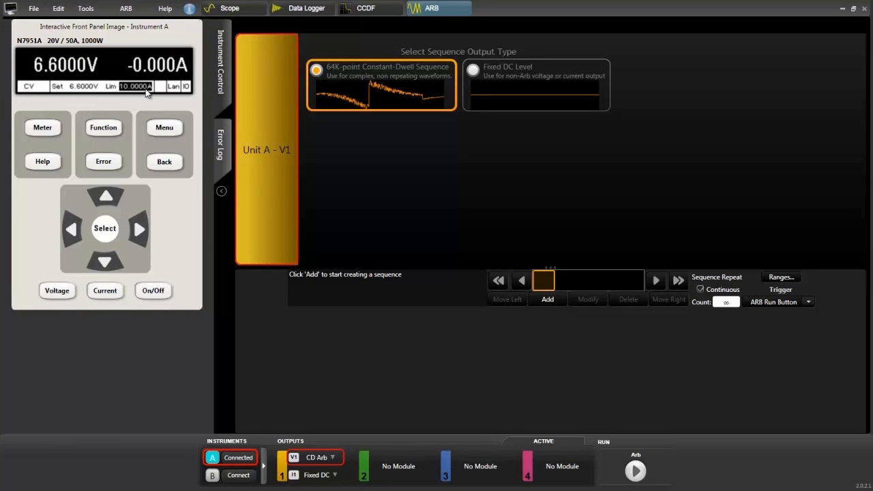
mouse_move(96, 106)
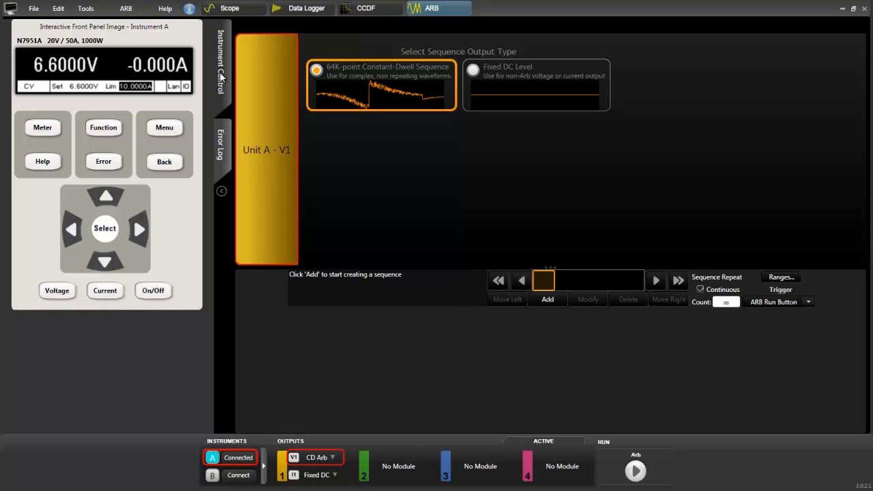
left_click(221, 191)
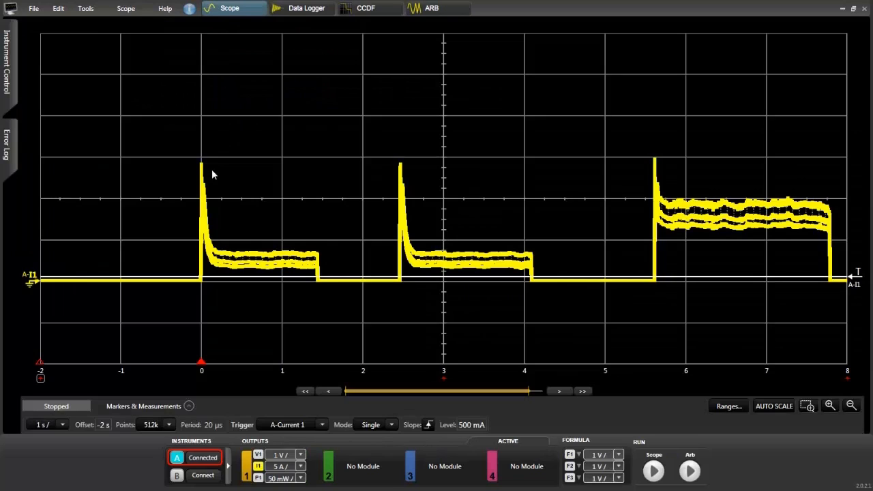
mouse_move(70, 397)
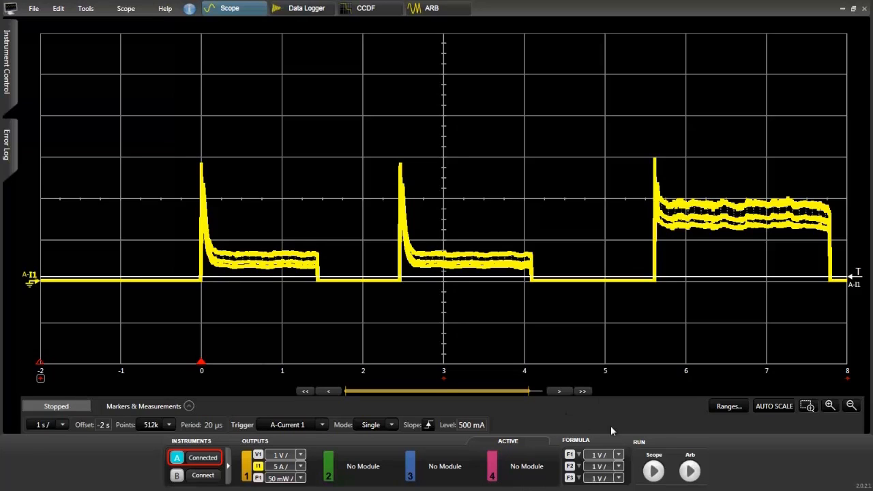
left_click(653, 470)
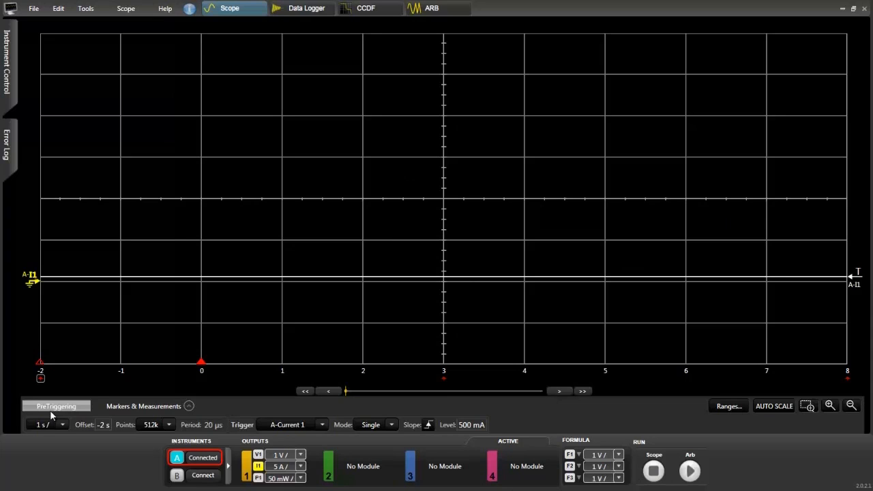
left_click(56, 406)
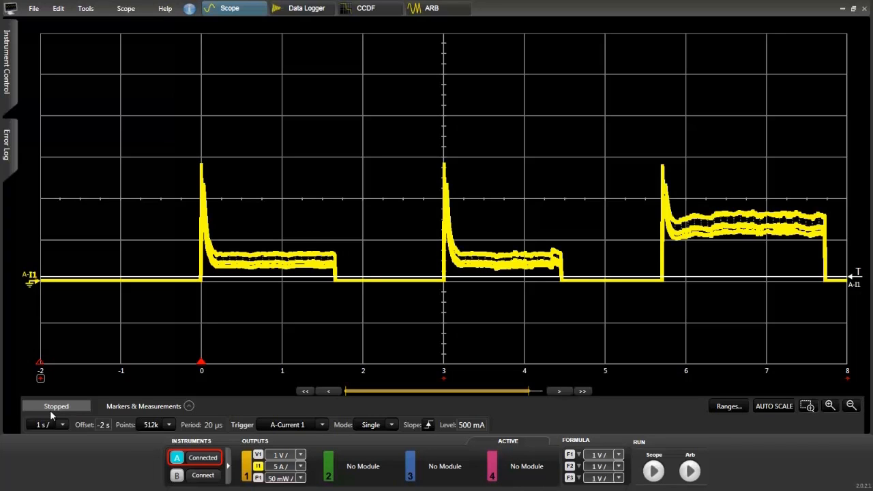
mouse_move(125, 293)
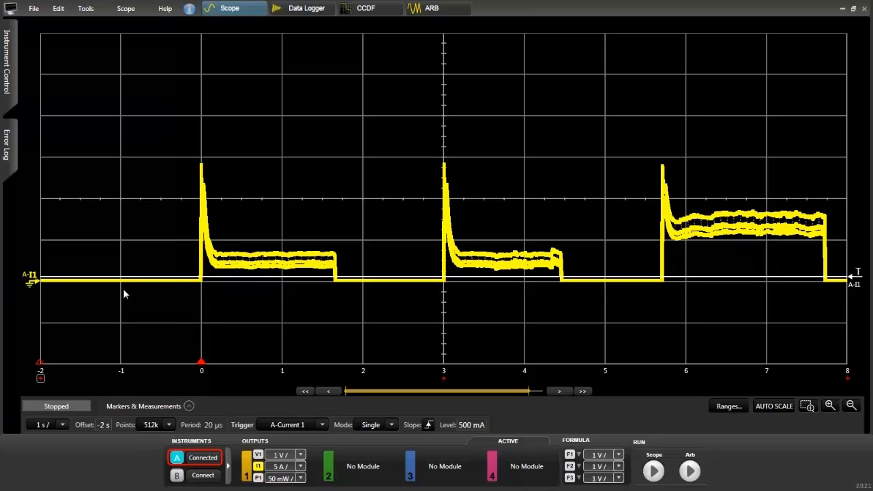
mouse_move(262, 255)
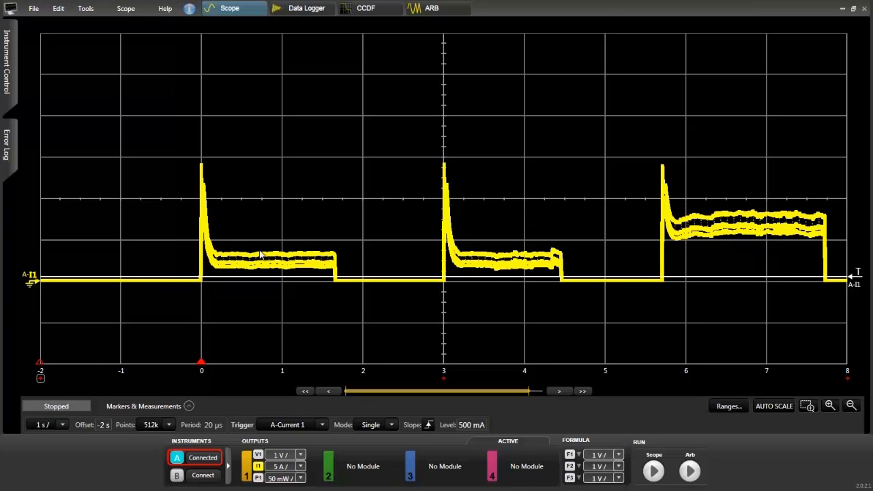
mouse_move(505, 271)
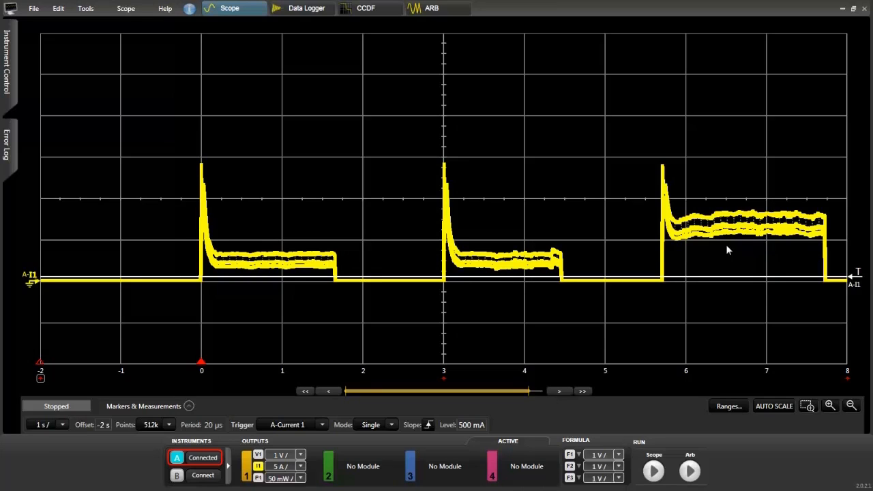
mouse_move(735, 249)
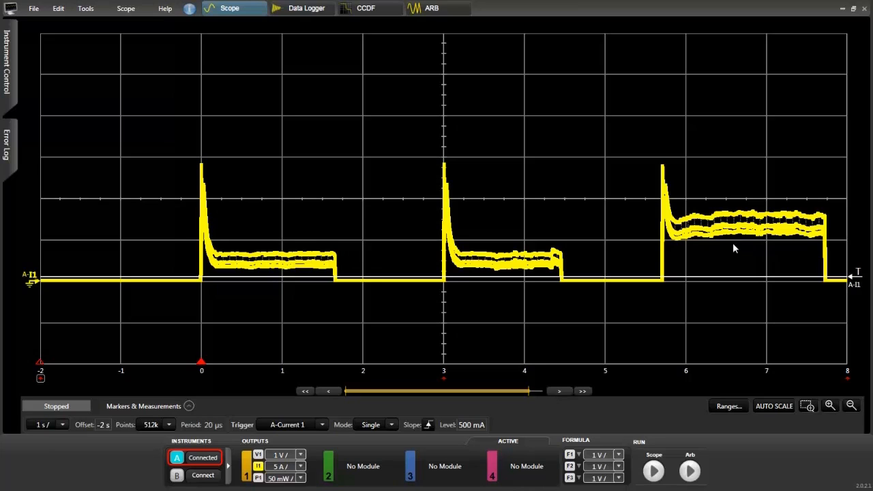
mouse_move(407, 291)
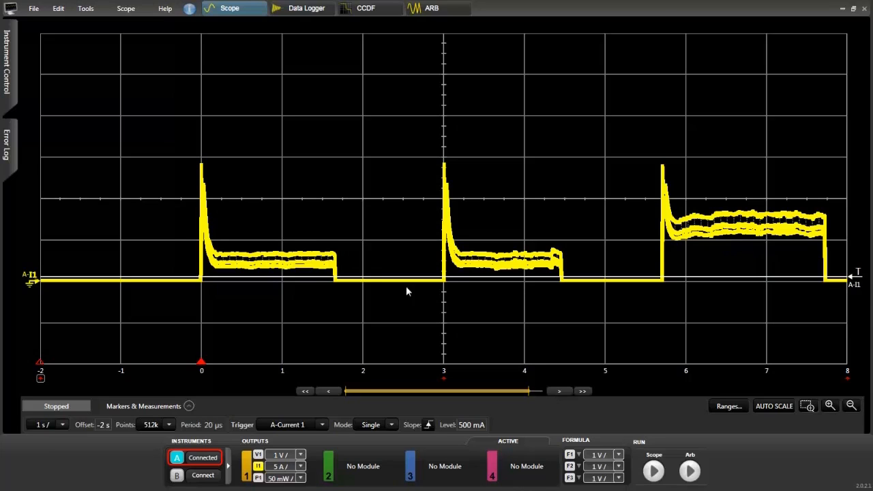
mouse_move(759, 244)
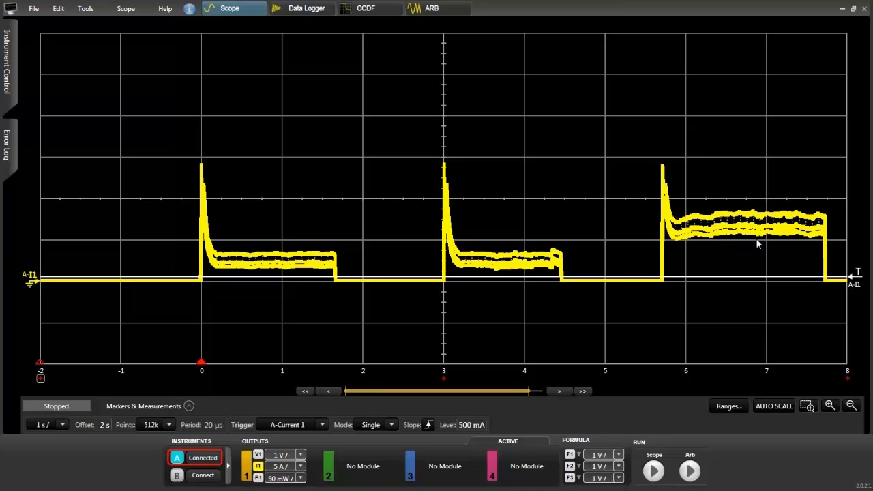
mouse_move(420, 205)
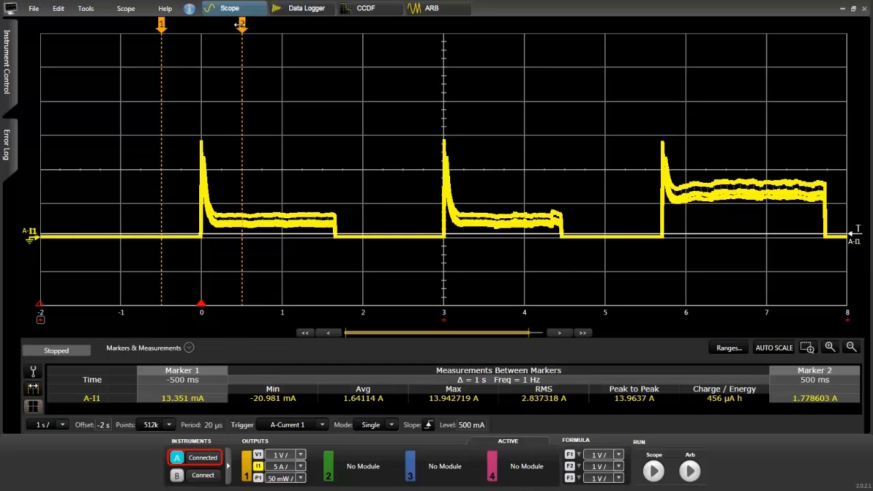
- Move the second marker to about 2.2 s, then deselect all traces from the Scope menu
left_click_drag(241, 26, 379, 26)
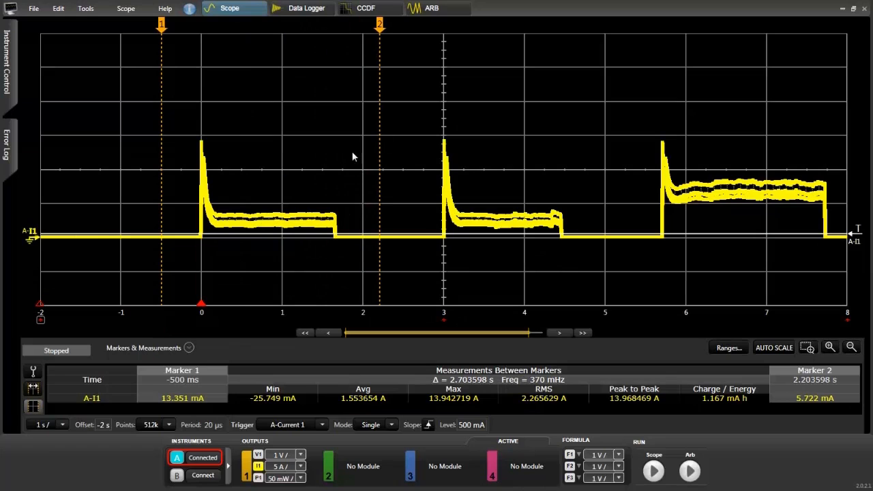
mouse_move(341, 172)
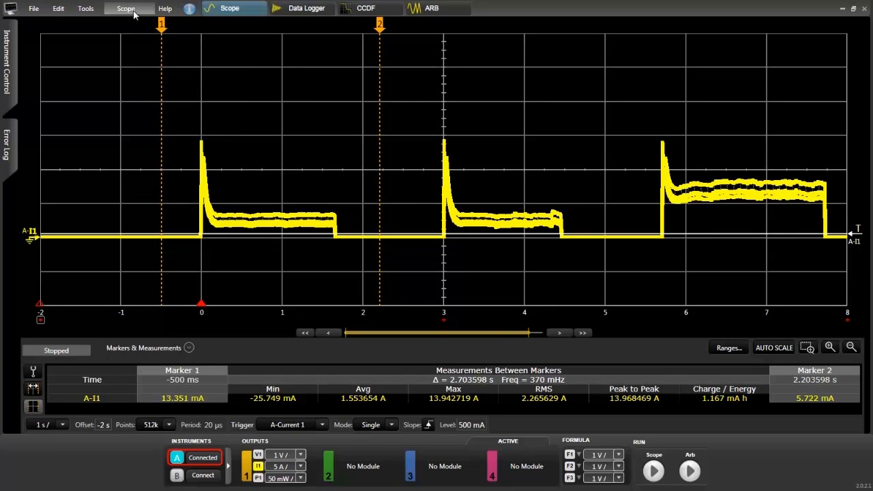
mouse_move(132, 52)
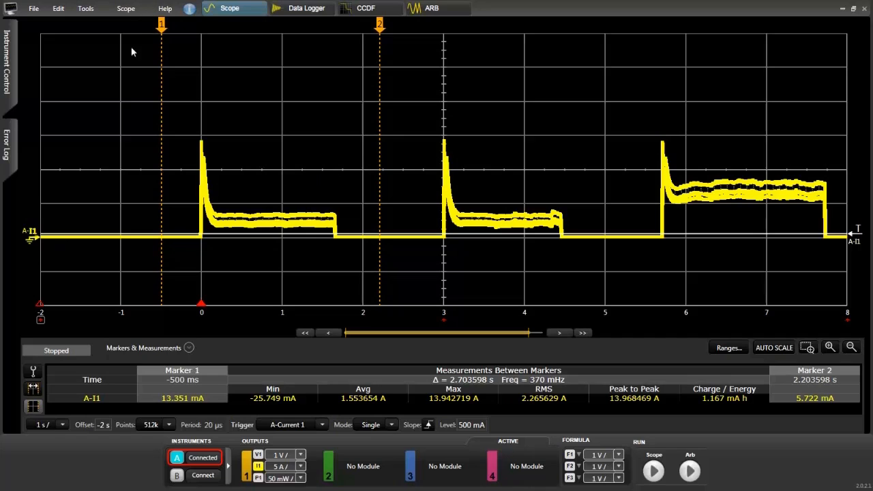
mouse_move(135, 97)
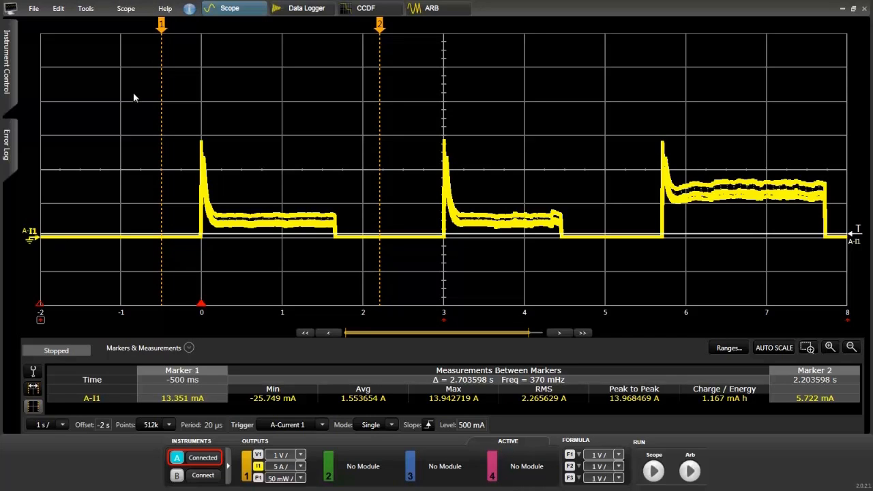
mouse_move(137, 15)
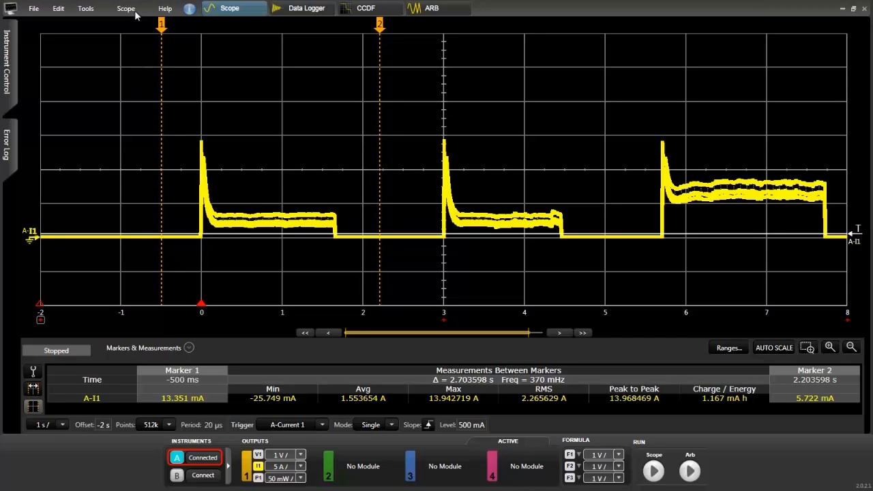
left_click(125, 8)
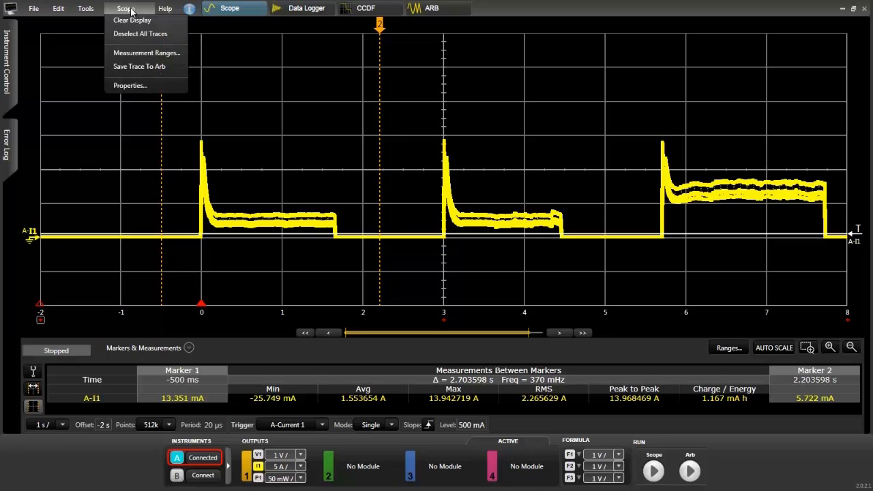
mouse_move(138, 66)
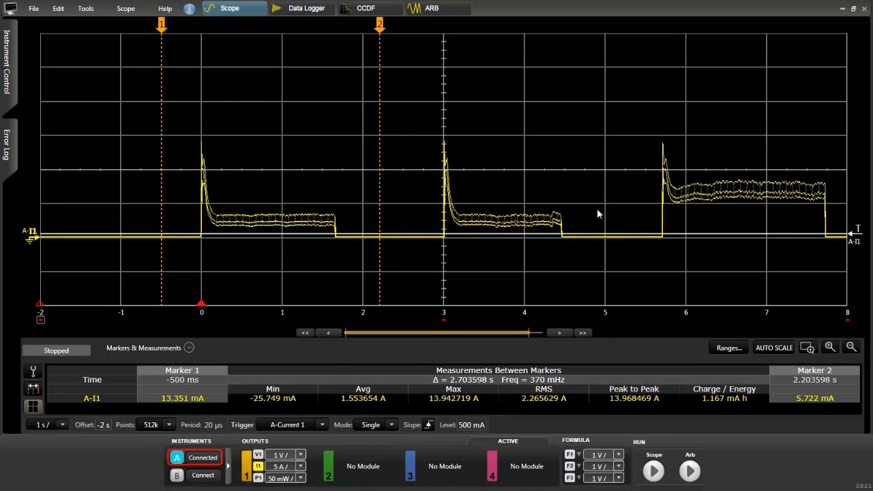
- Select the I1 current trace and show the front panel reading 6.5466 V, −16.4 mA
left_click(29, 230)
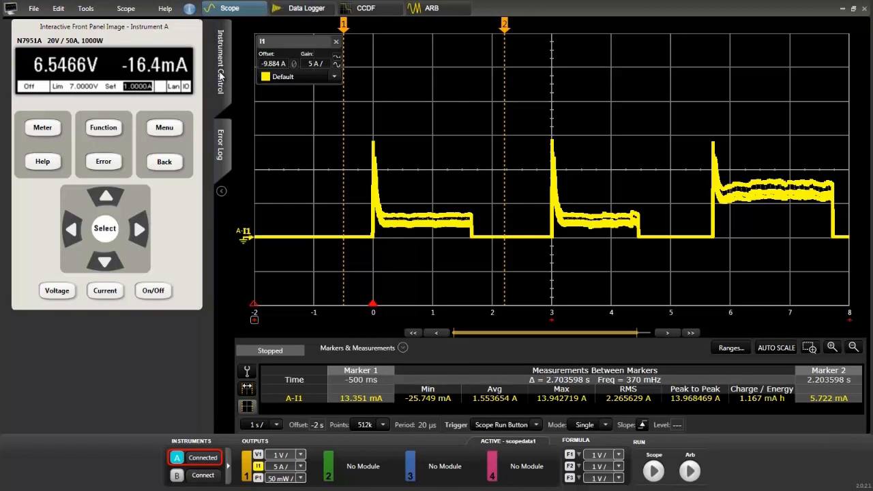
- Hide the front panel and save the I1 current trace to an ARB waveform
left_click(221, 190)
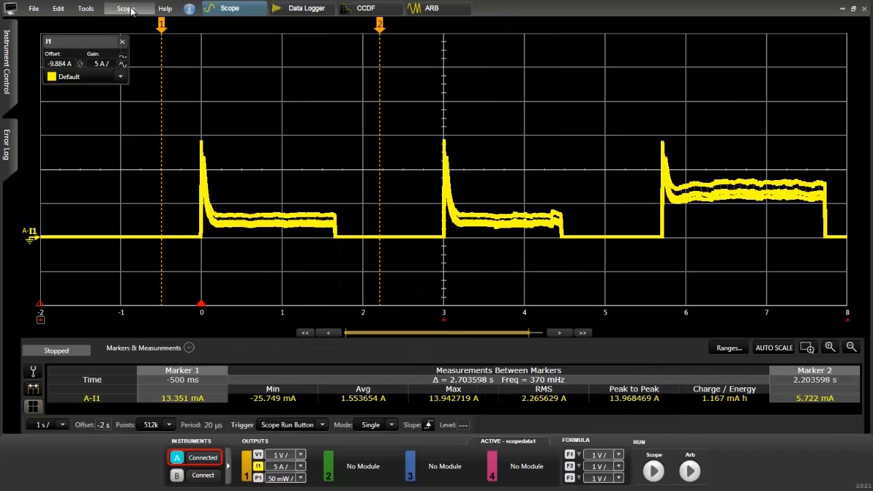
left_click(126, 7)
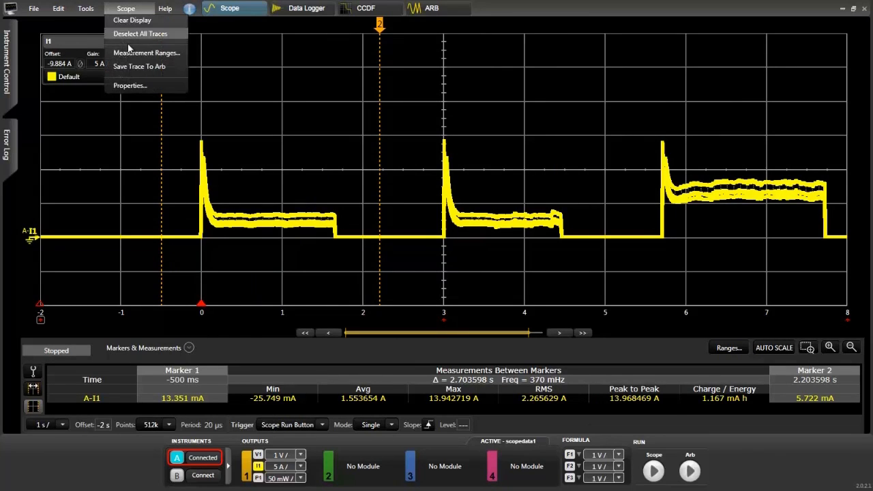
left_click(139, 67)
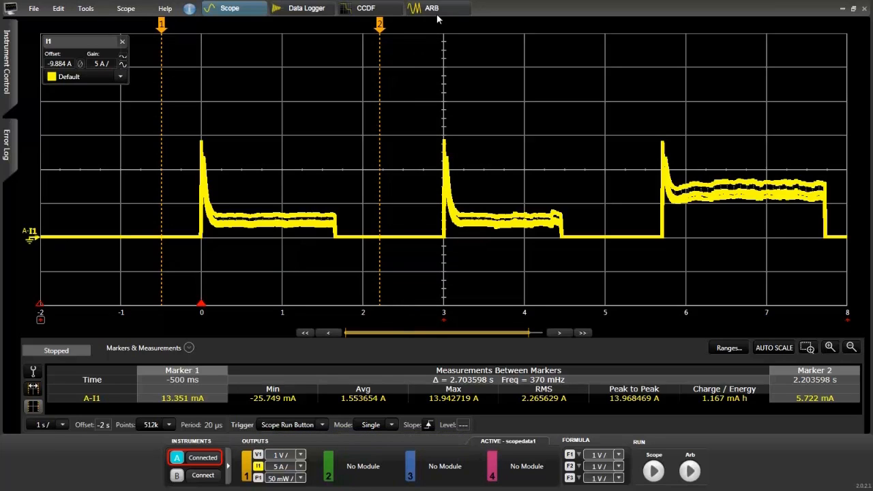
- Add an ARB sequence component using the imported waveform scope data(9)
left_click(431, 8)
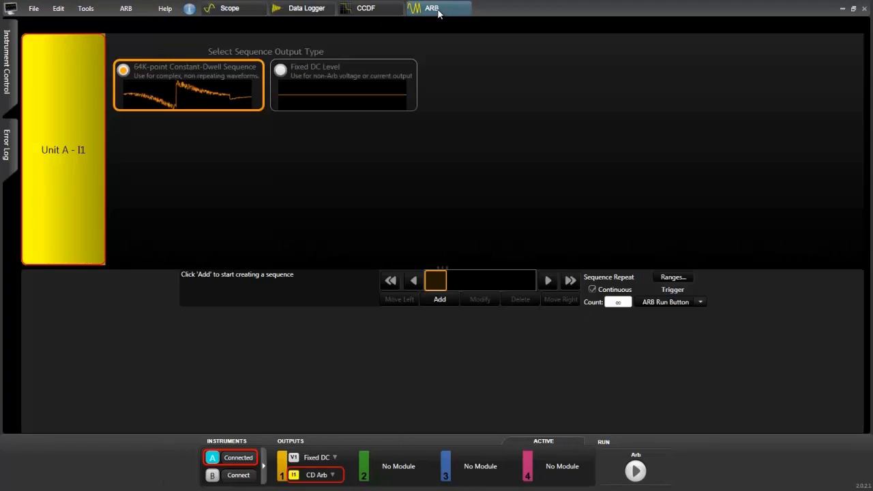
mouse_move(232, 103)
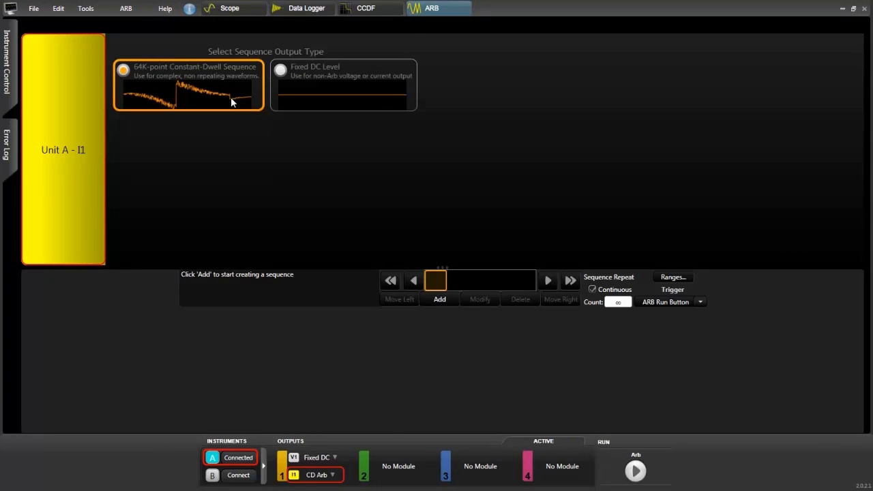
mouse_move(444, 305)
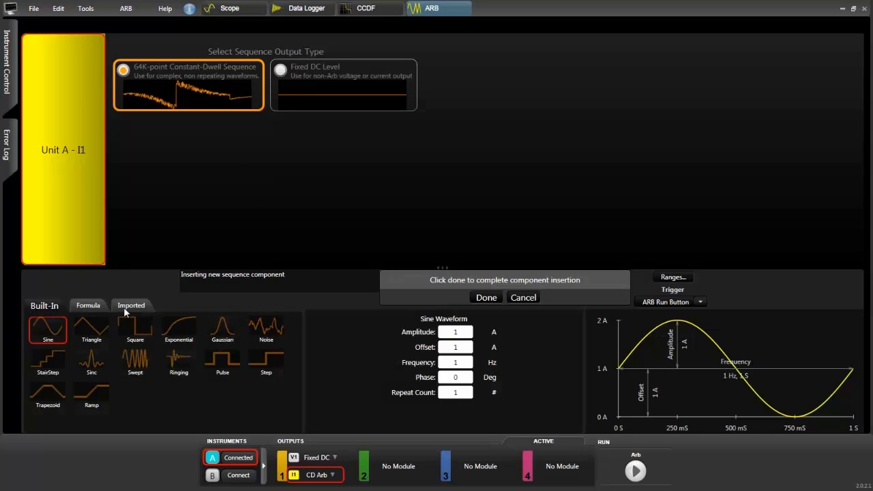
left_click(130, 305)
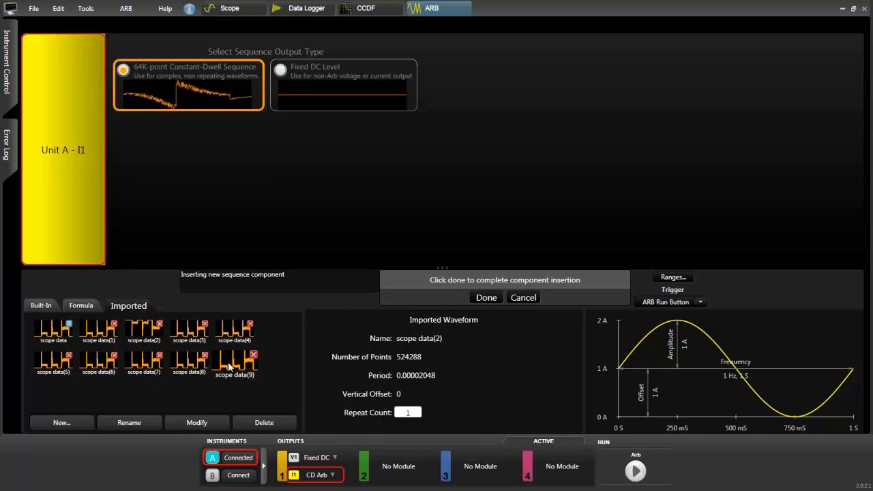
left_click(235, 362)
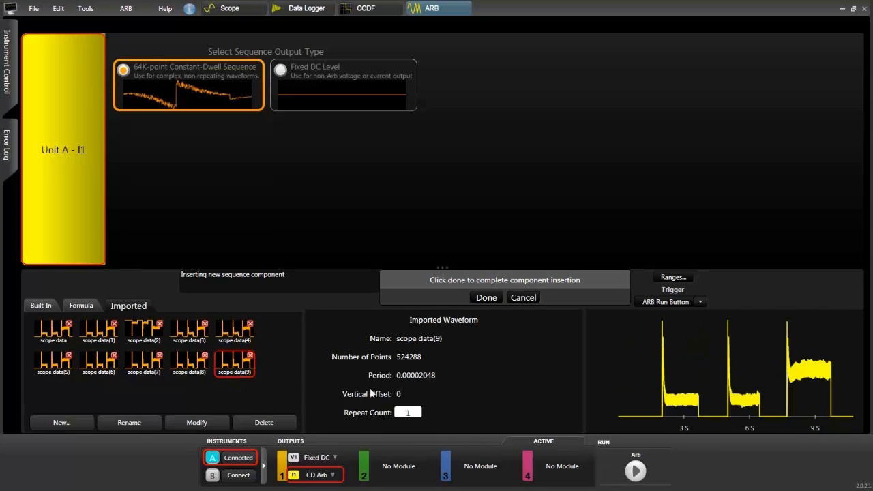
mouse_move(770, 351)
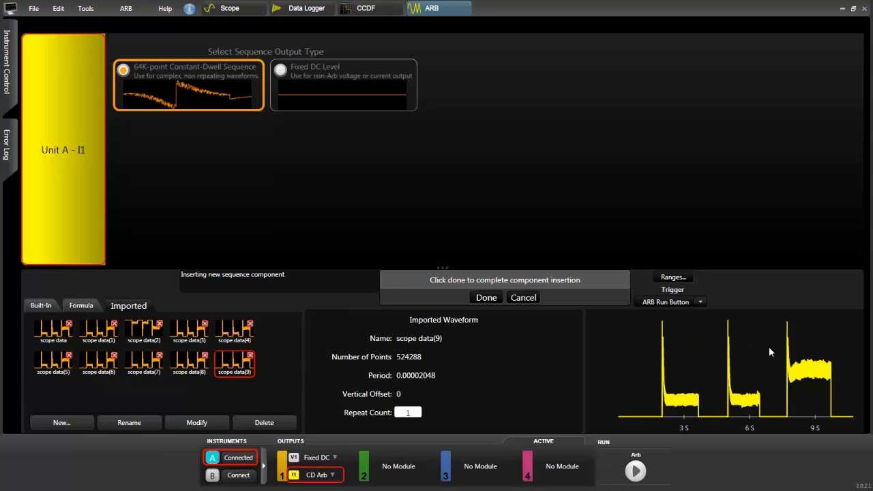
mouse_move(405, 388)
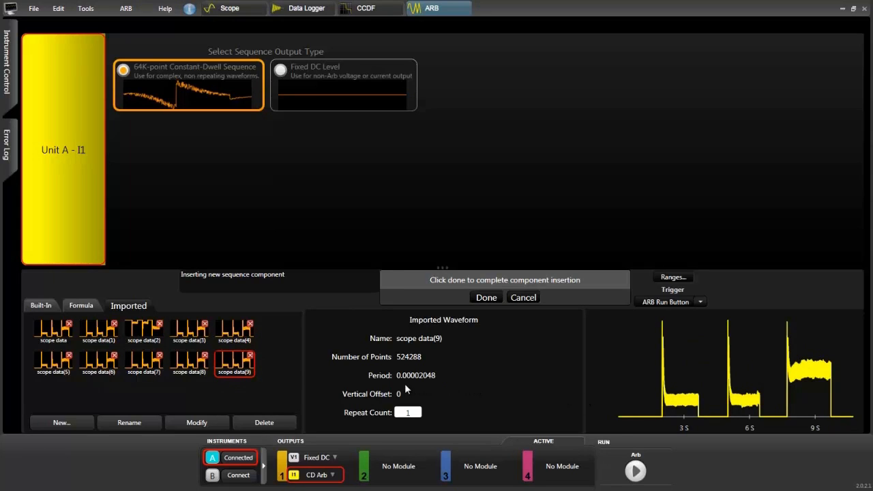
mouse_move(293, 396)
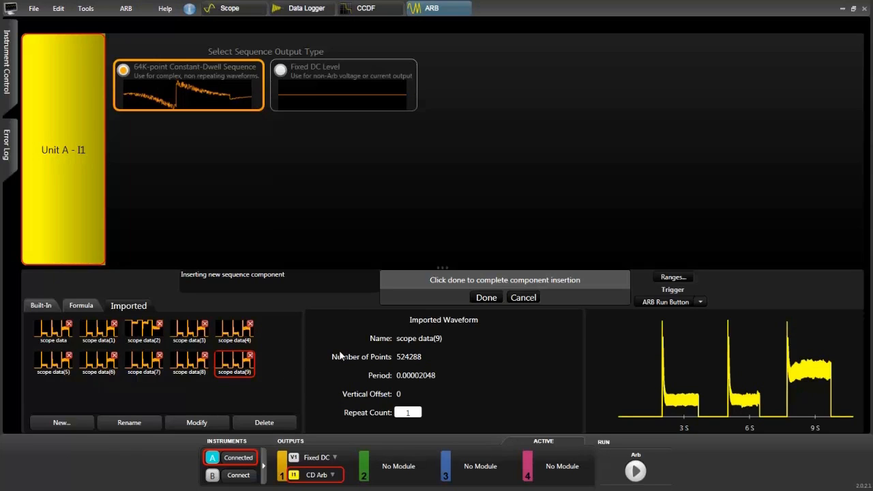
mouse_move(293, 360)
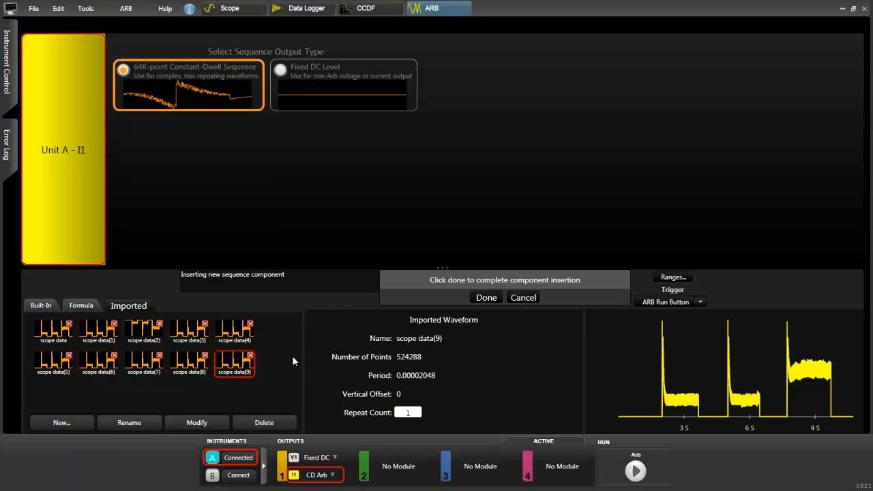
mouse_move(210, 401)
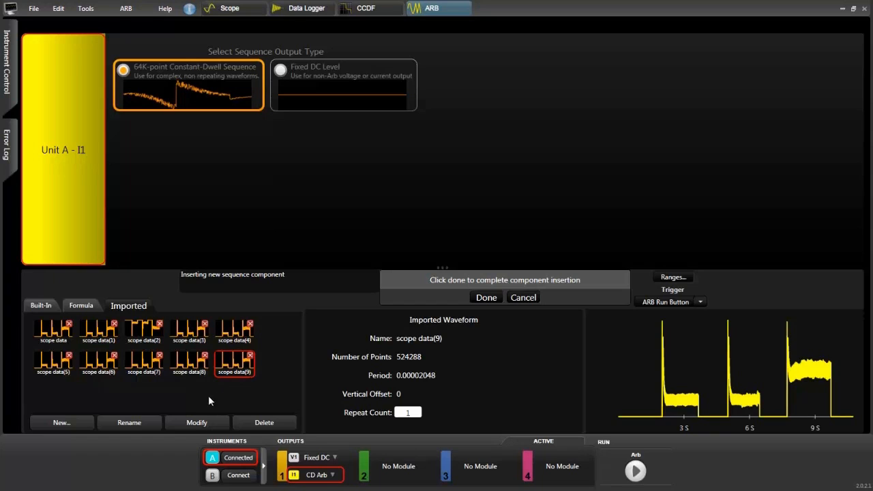
mouse_move(199, 435)
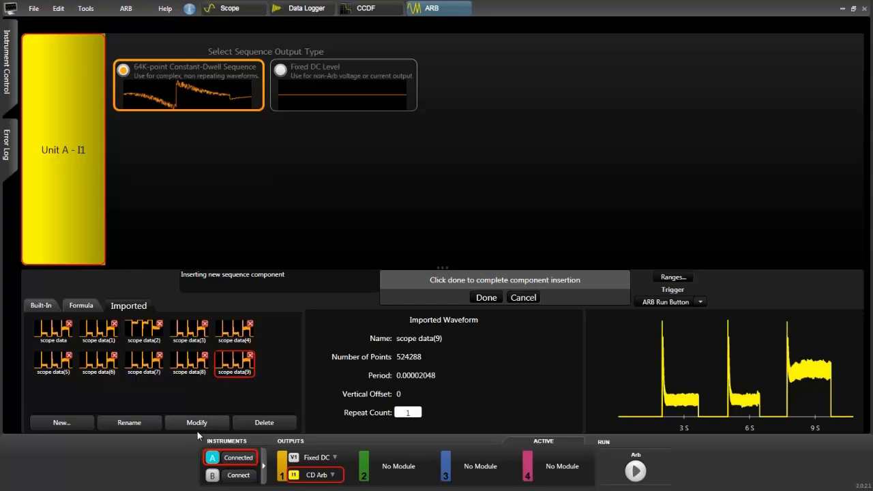
- Mirror scope data(9) so its pulses flip to about −14 A, saving as scope data(10)
left_click(196, 422)
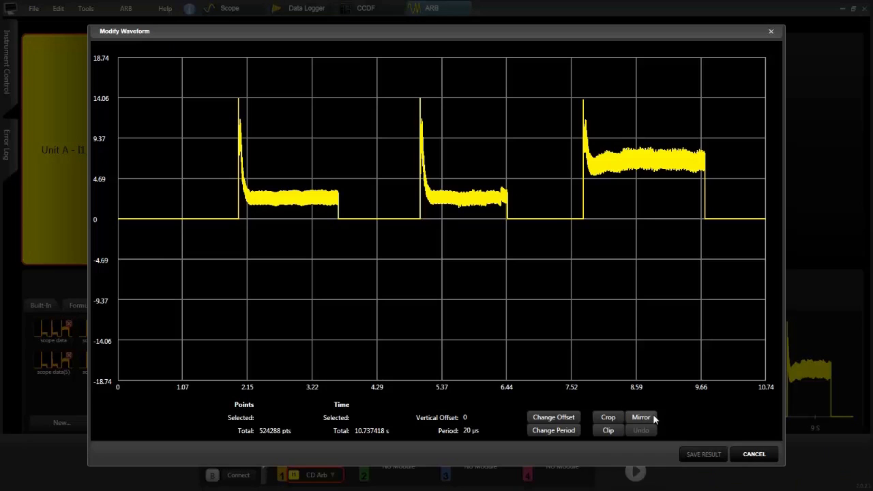
left_click(640, 416)
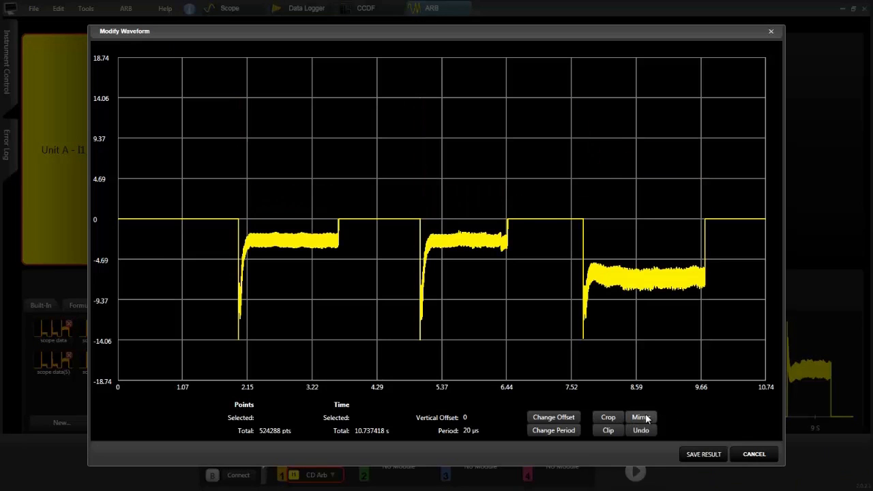
mouse_move(651, 411)
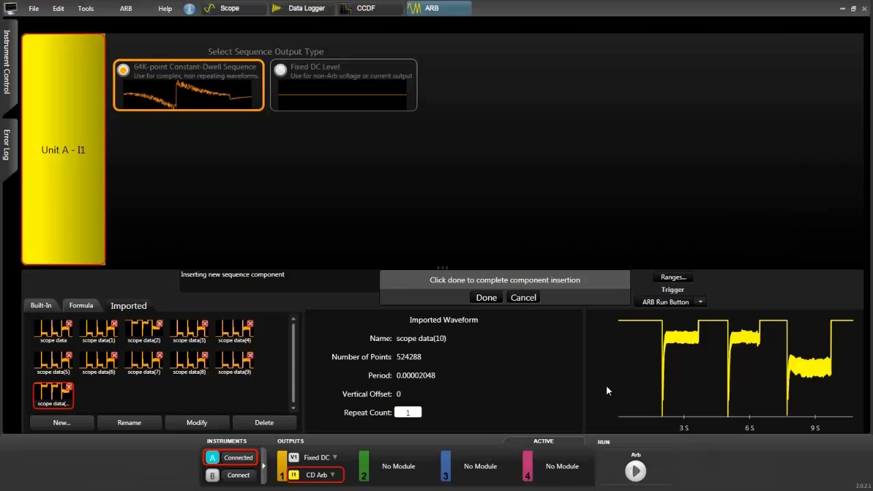
mouse_move(78, 402)
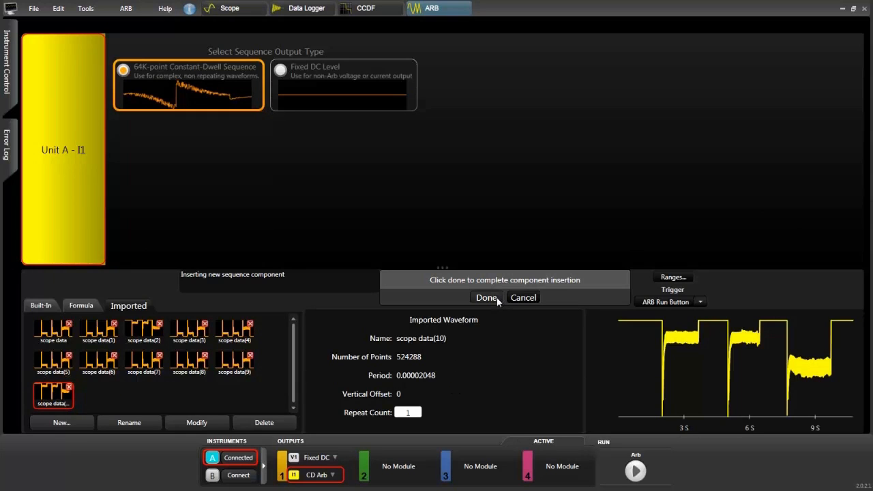
- Insert scope data(10) as the 10.74 s component averaging −1.95 A, minimum −14.03 A
left_click(486, 298)
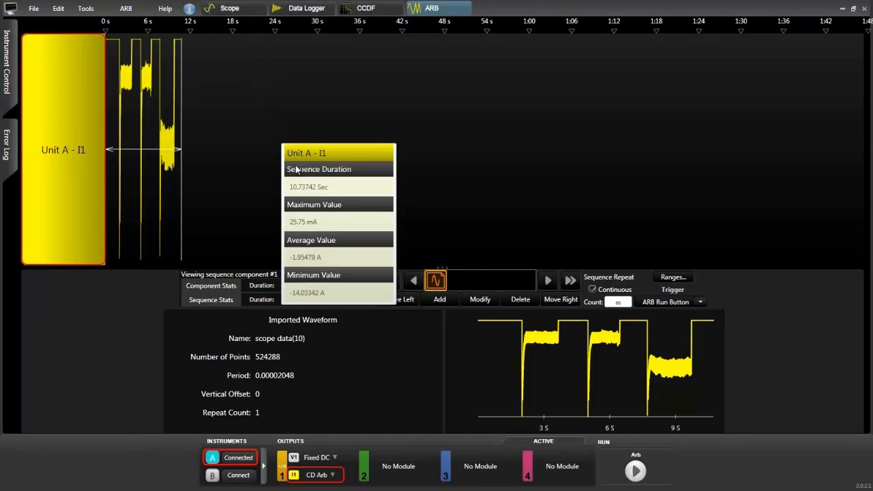
mouse_move(486, 200)
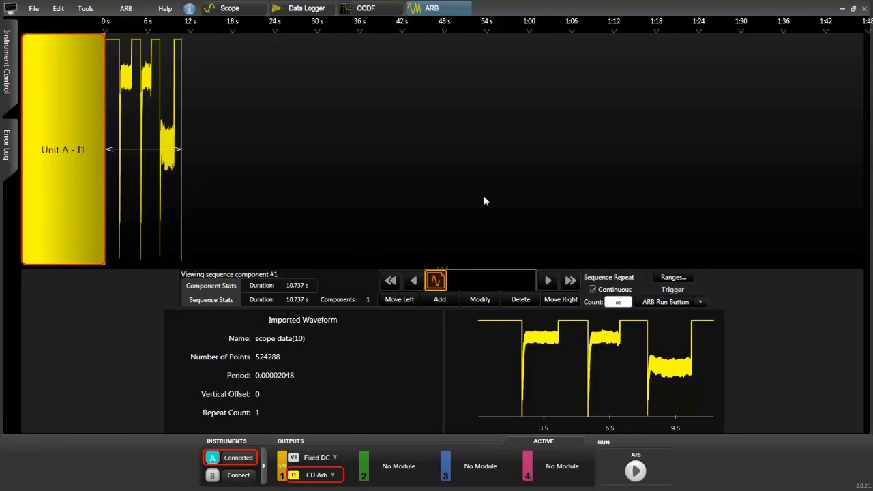
mouse_move(268, 87)
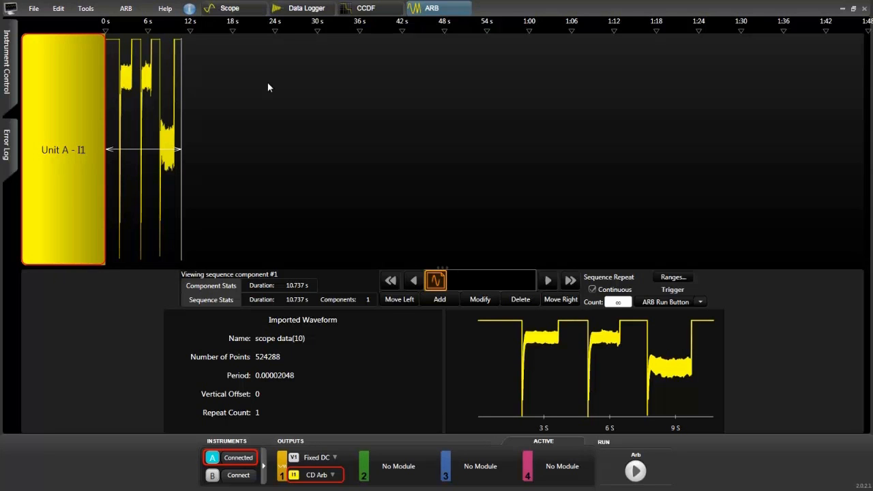
- Arm a single Scope capture and run the ARB to record the negative current pulses
left_click(230, 8)
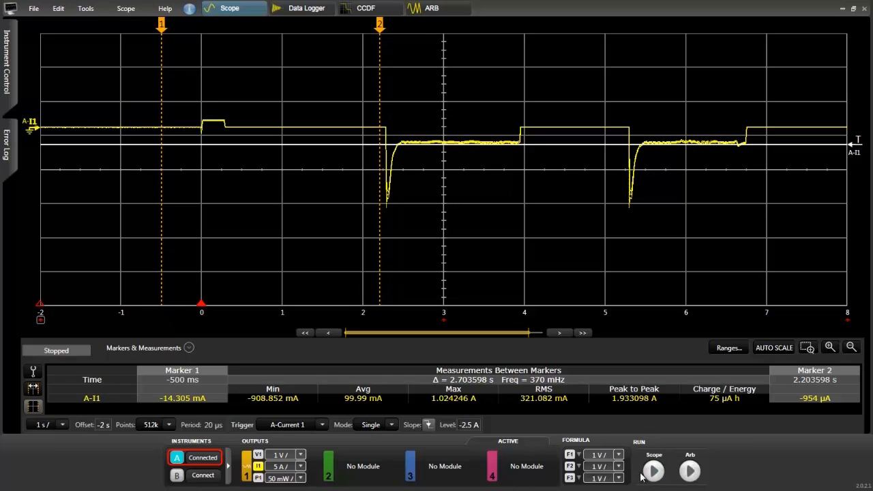
left_click(653, 470)
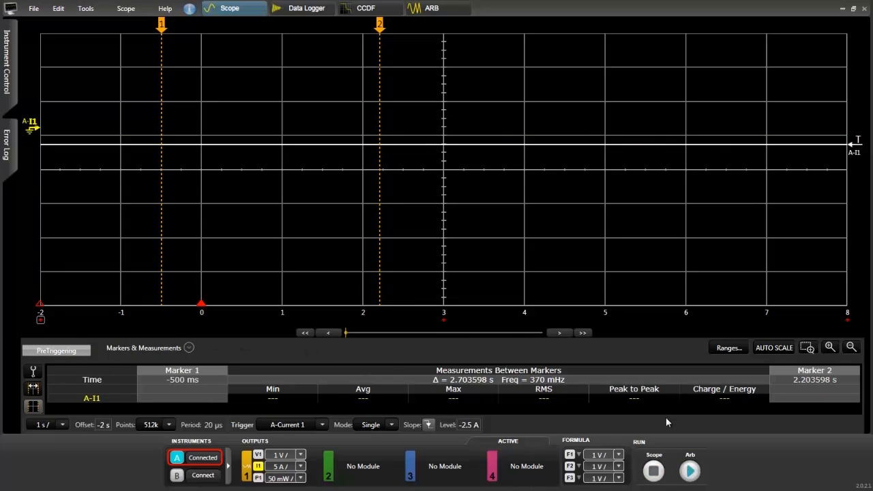
left_click(688, 470)
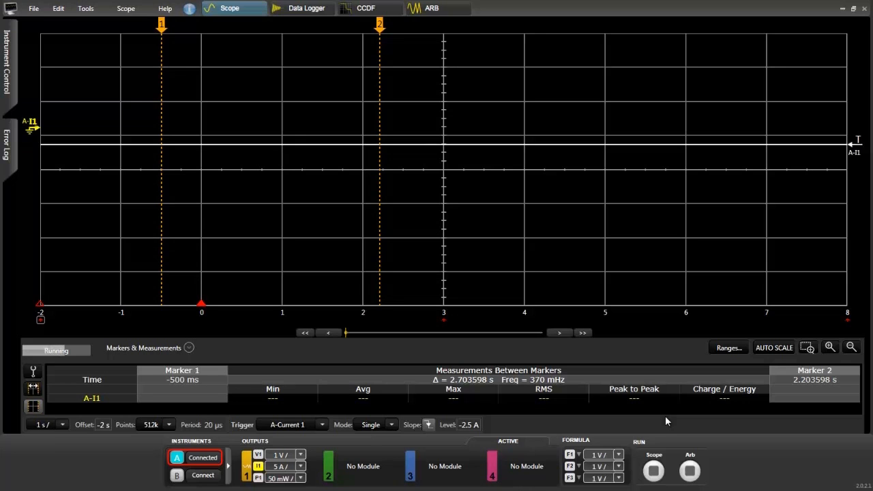
left_click(653, 471)
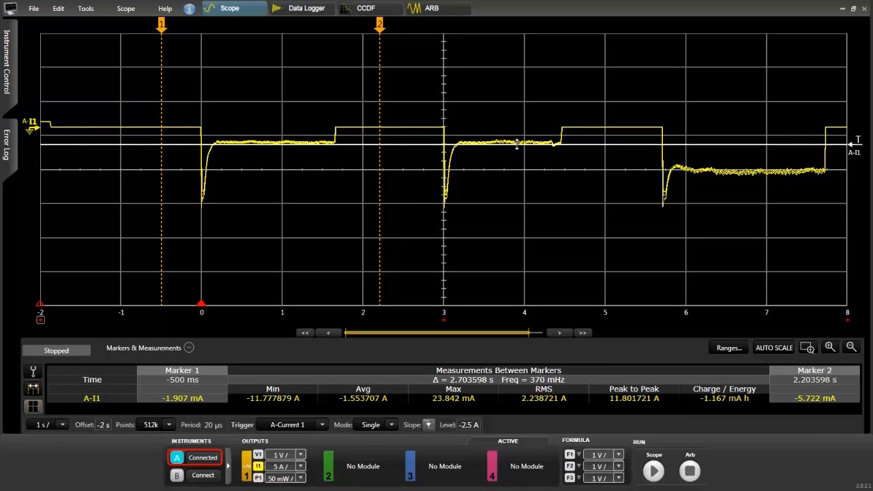
mouse_move(573, 130)
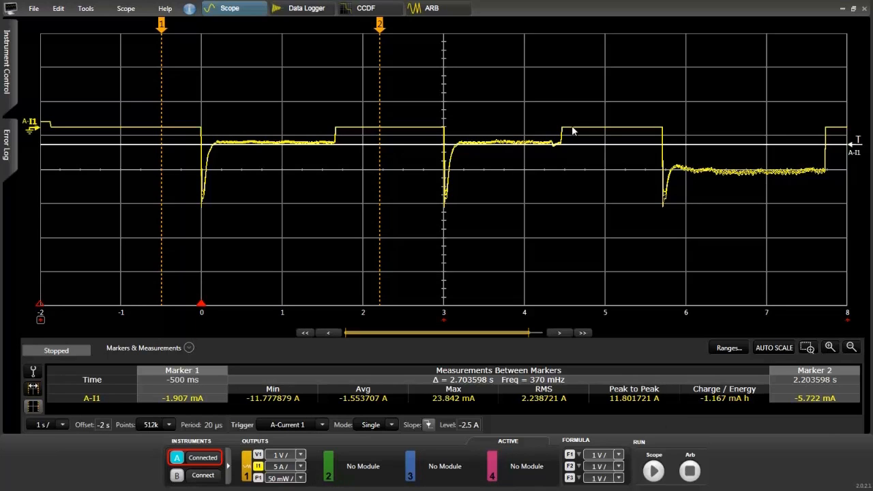
- Click the A-I1 trace to show its 6.195 A offset and 5 A gain
left_click(30, 122)
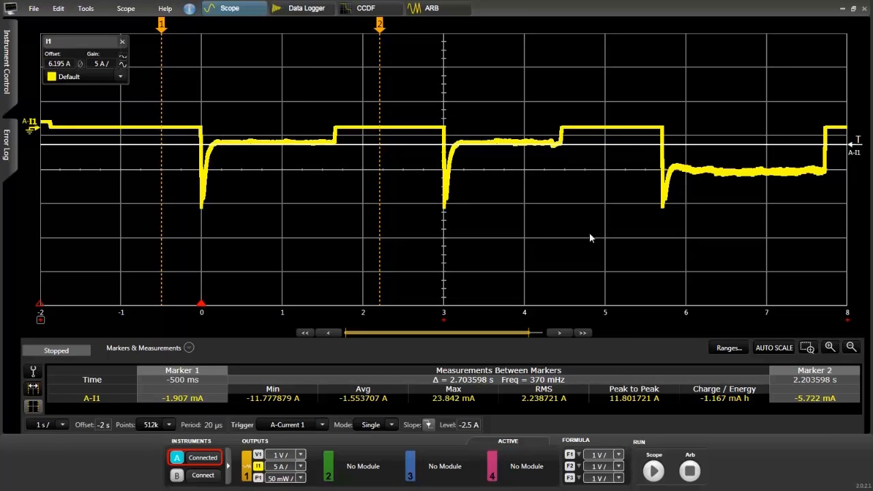
mouse_move(546, 244)
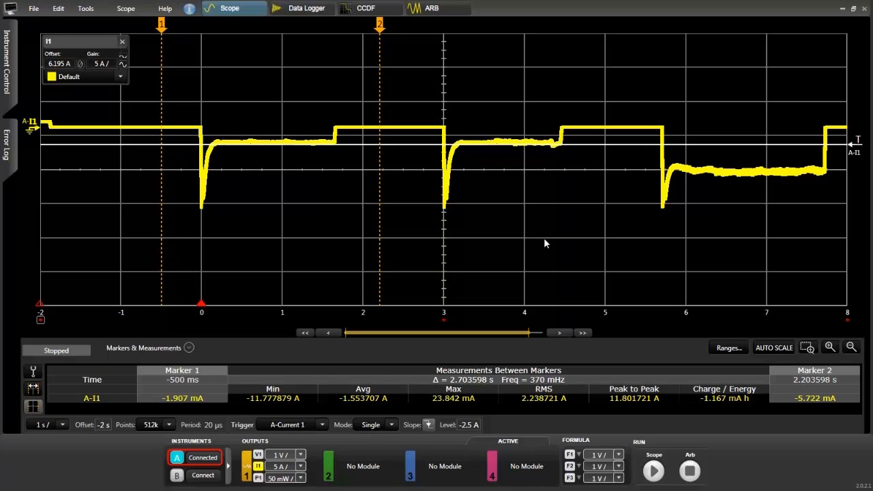
mouse_move(75, 188)
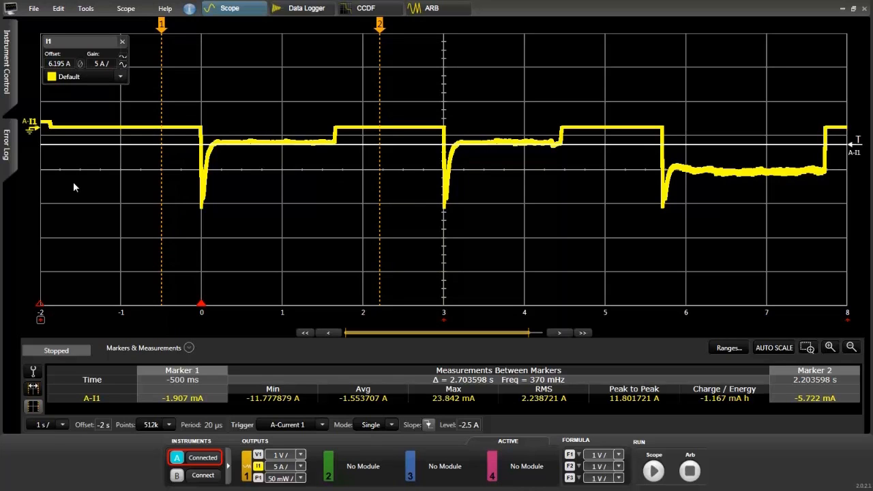
mouse_move(14, 83)
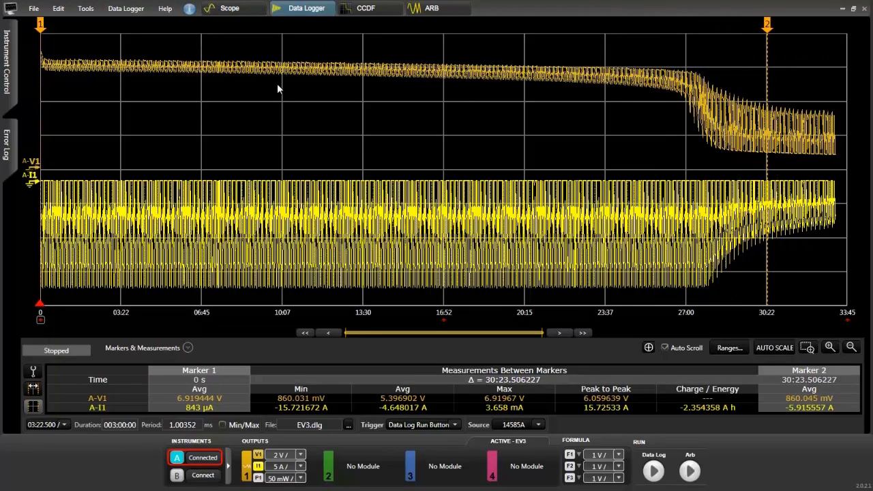
mouse_move(137, 215)
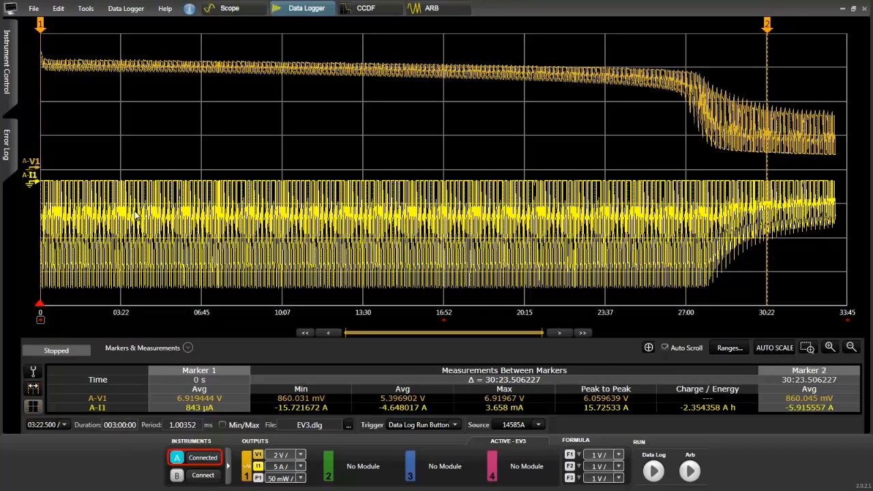
mouse_move(79, 131)
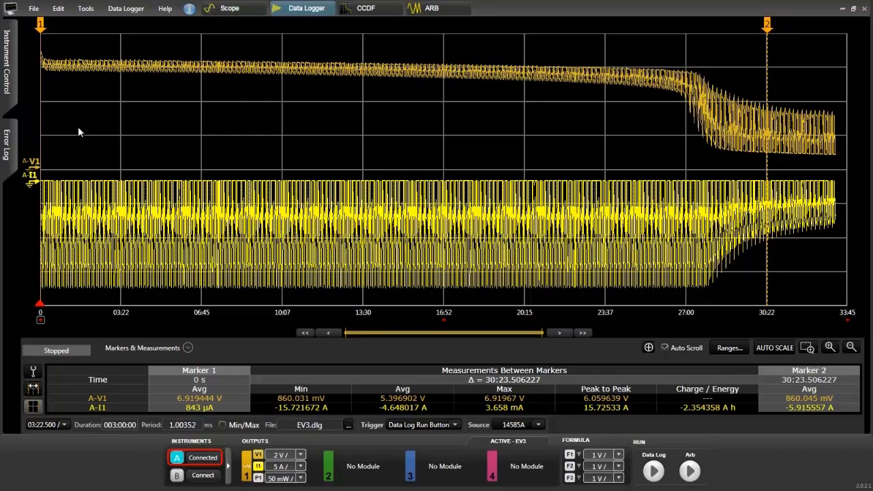
mouse_move(308, 26)
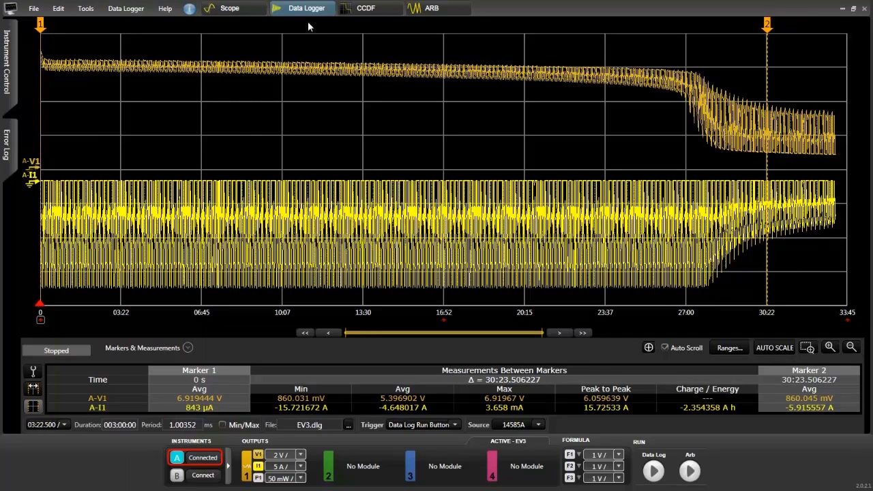
mouse_move(247, 89)
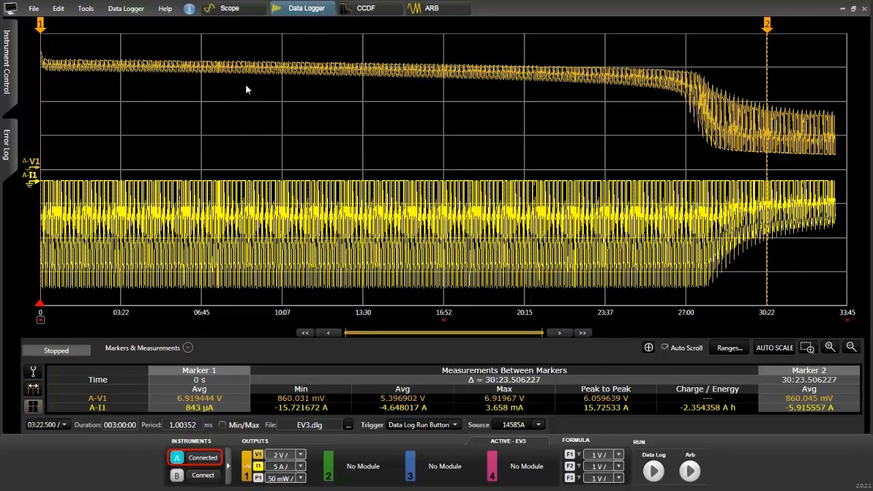
mouse_move(197, 131)
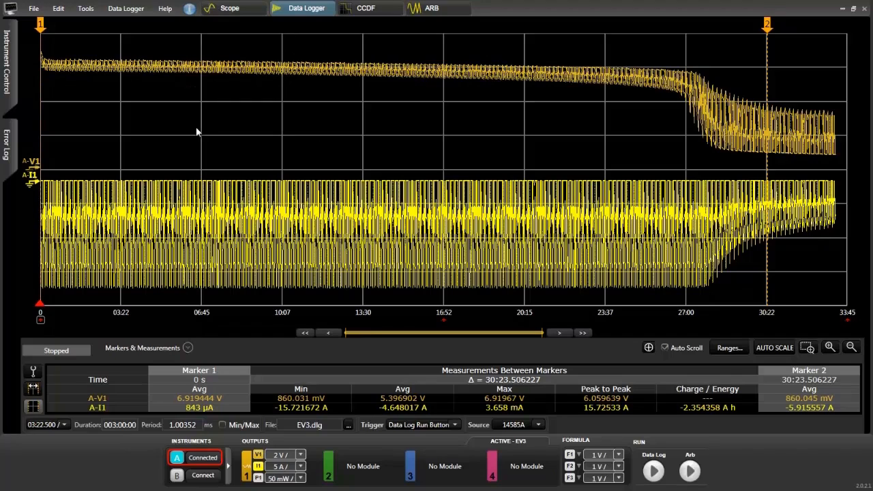
mouse_move(34, 52)
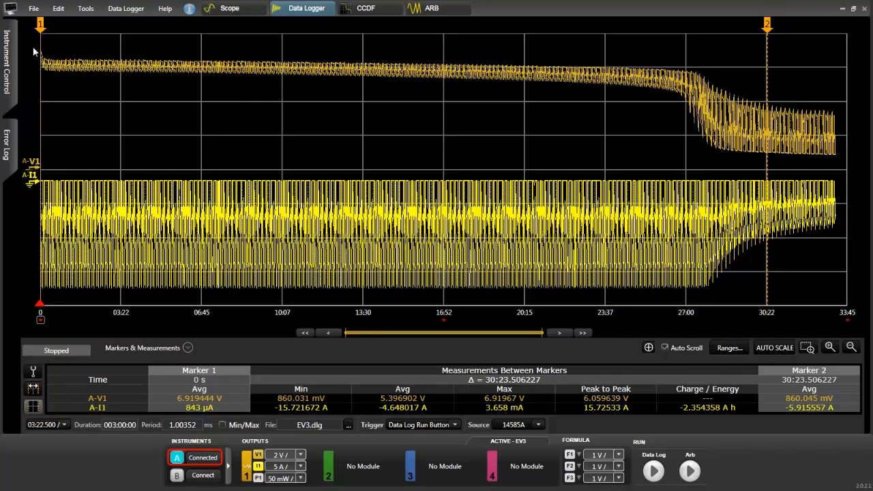
mouse_move(145, 75)
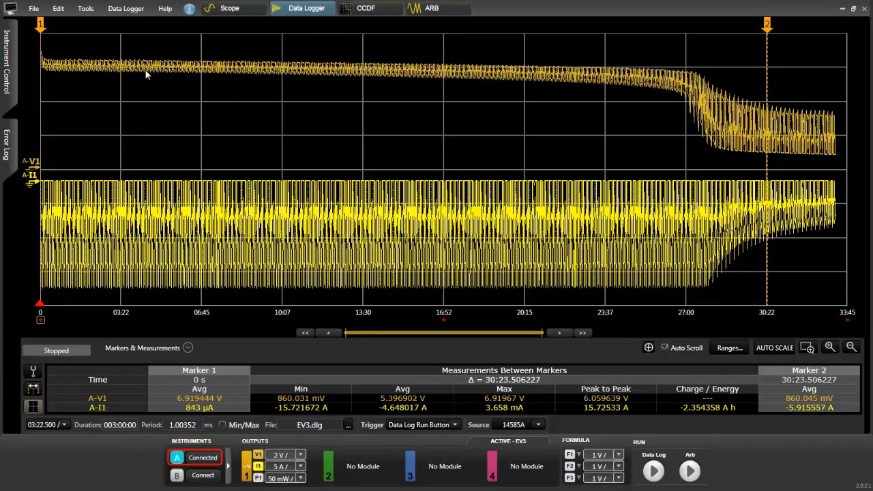
mouse_move(501, 74)
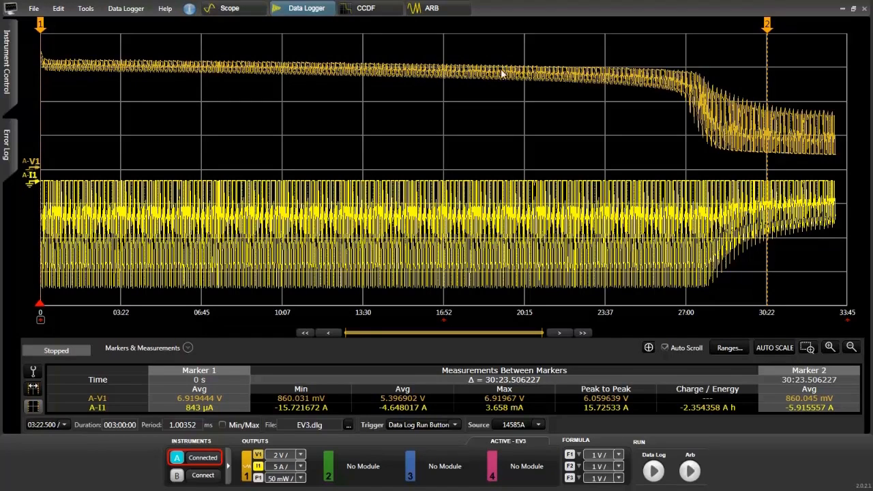
mouse_move(705, 101)
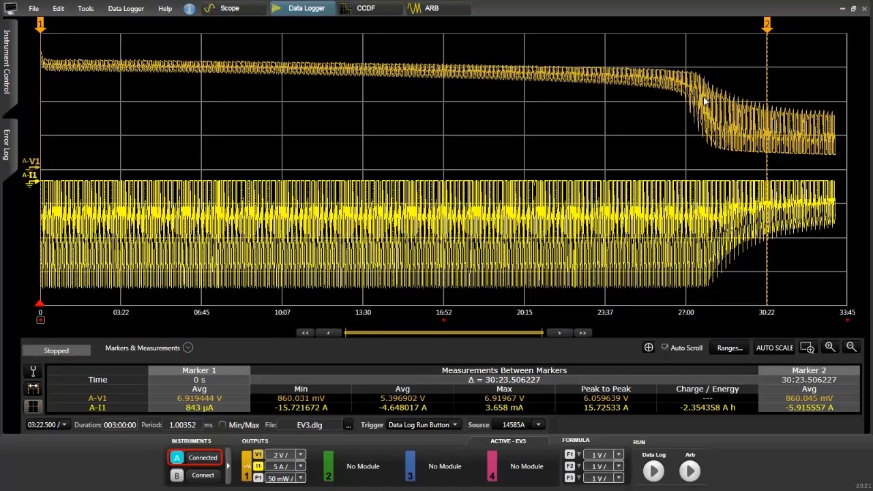
mouse_move(693, 106)
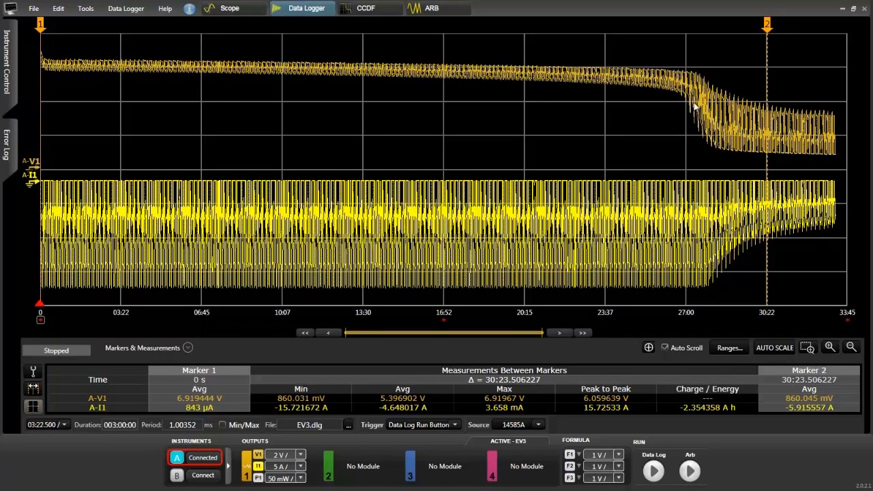
mouse_move(710, 104)
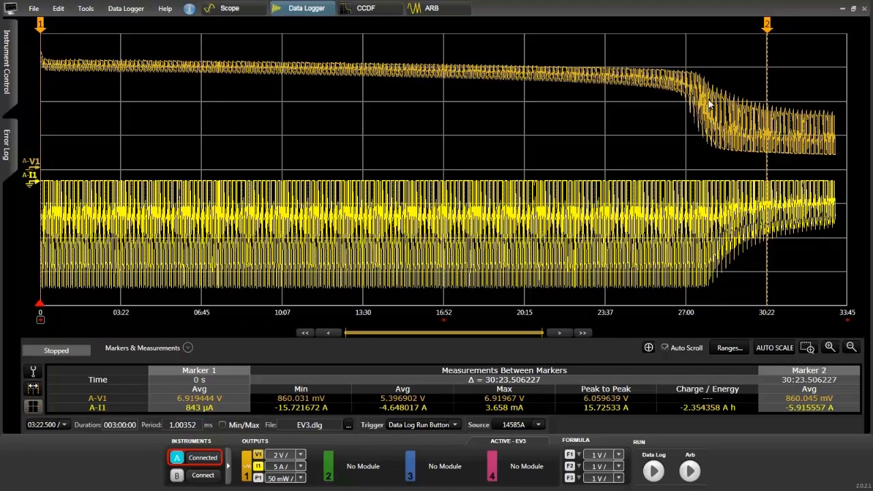
mouse_move(758, 132)
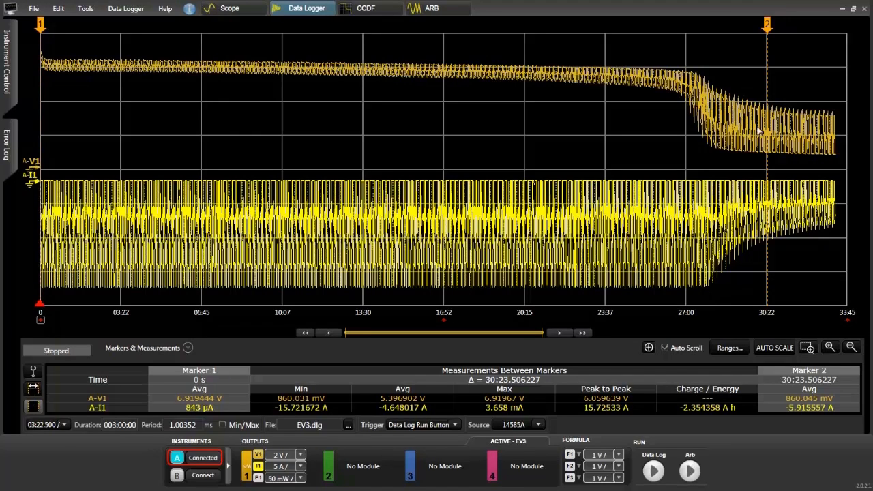
mouse_move(627, 107)
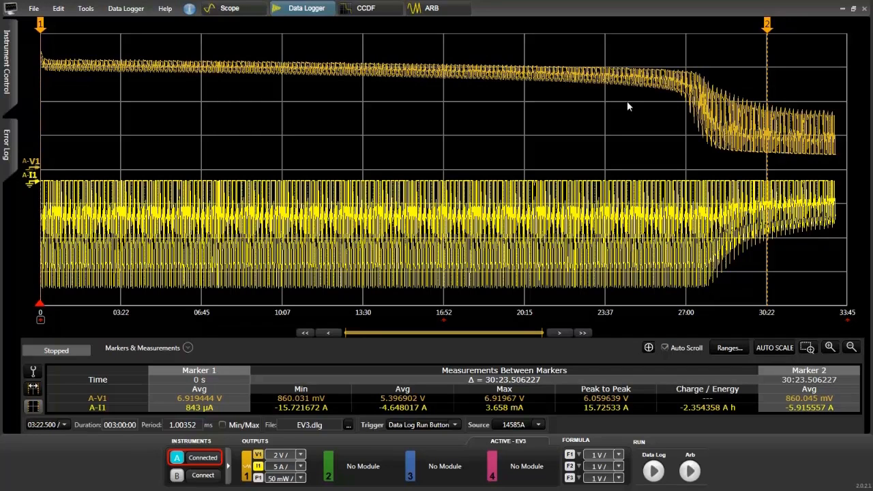
mouse_move(293, 127)
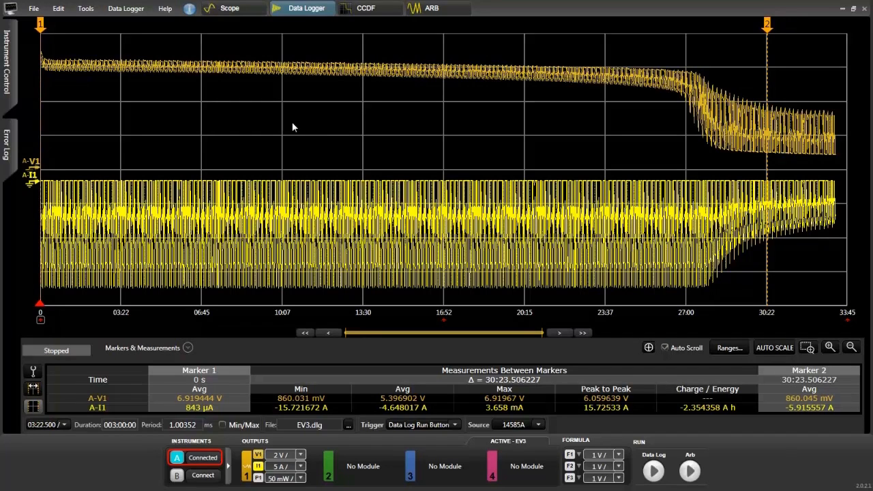
mouse_move(409, 232)
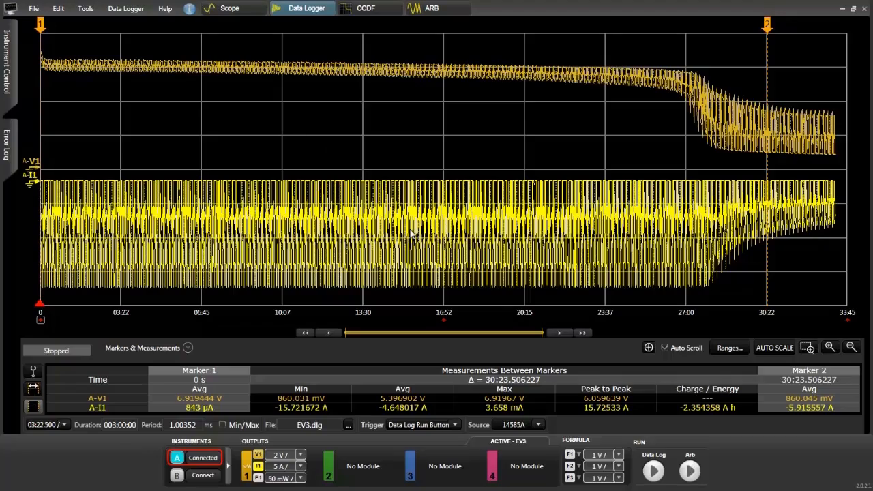